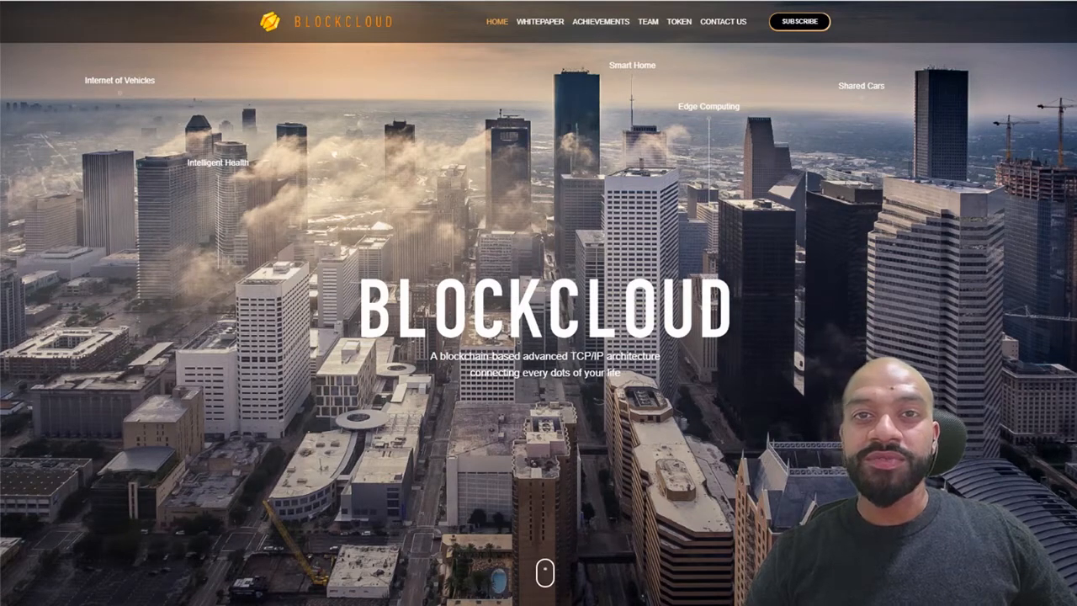
Bring the BlockCloud site's HOME banner into view to start the section-by-section review.
left_click(679, 20)
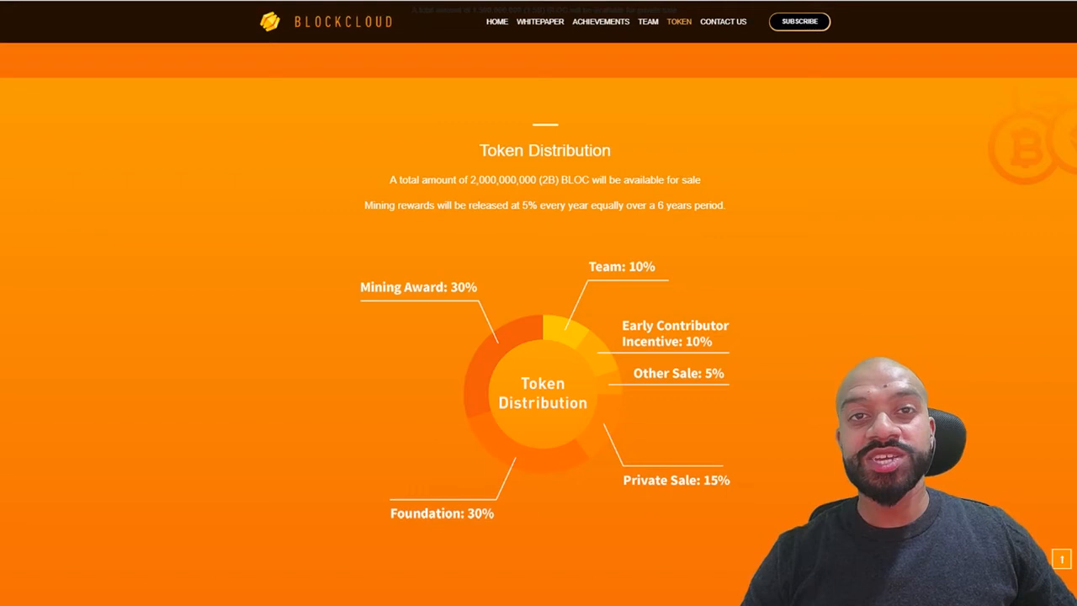